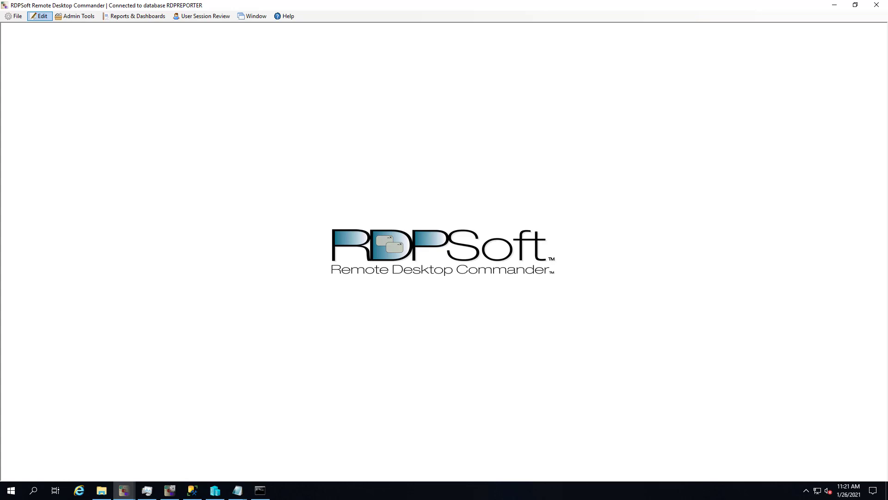
mouse_move(363, 436)
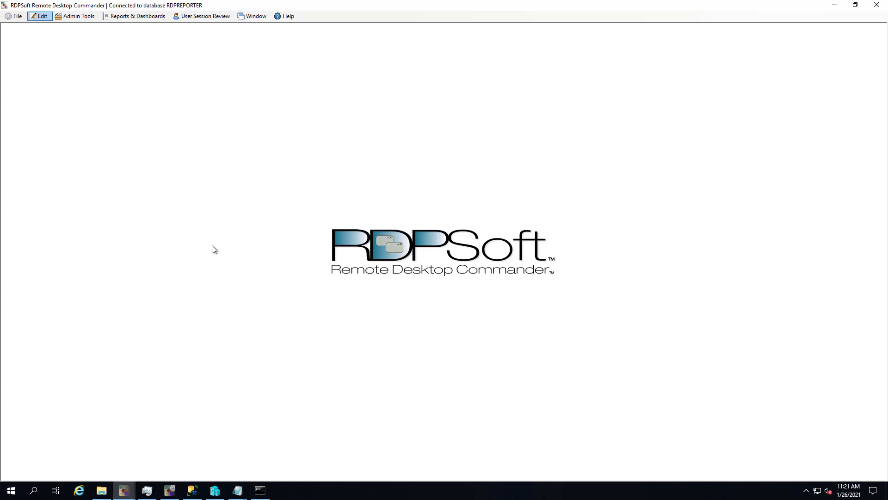
mouse_move(146, 21)
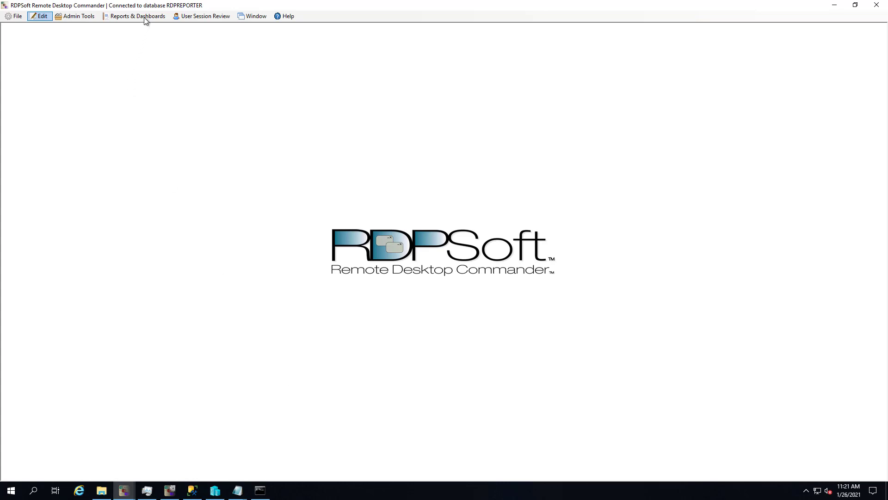
Step: Show the Reports & Dashboards list containing the CPU Use By Application report
click(137, 16)
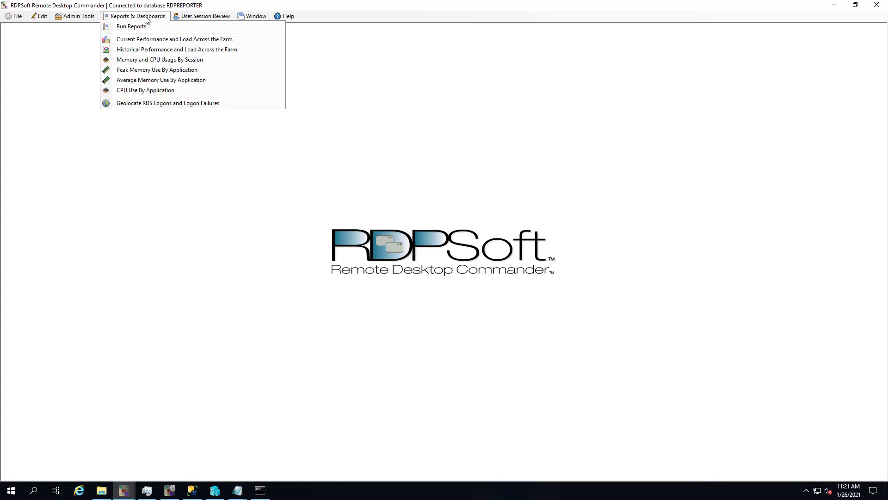
mouse_move(145, 89)
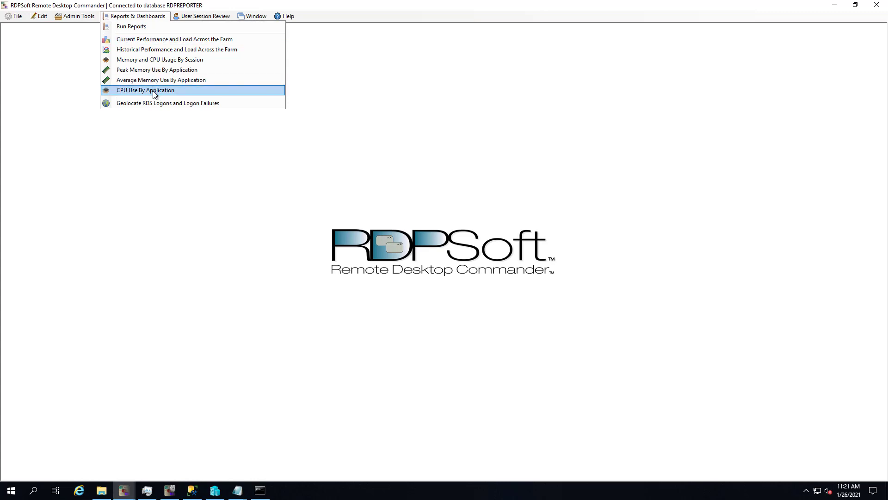
Step: Run CPU Use By Application for Yesterday and select the top TIWORKER.EXE row
click(146, 90)
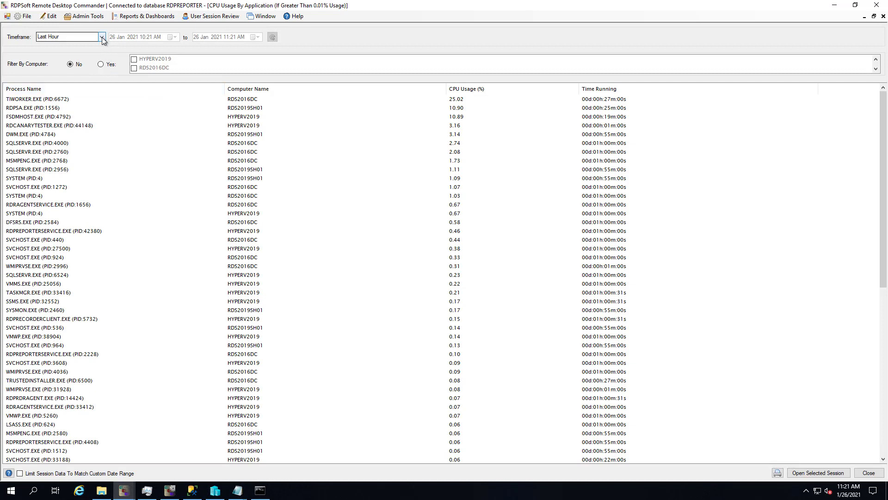
click(102, 36)
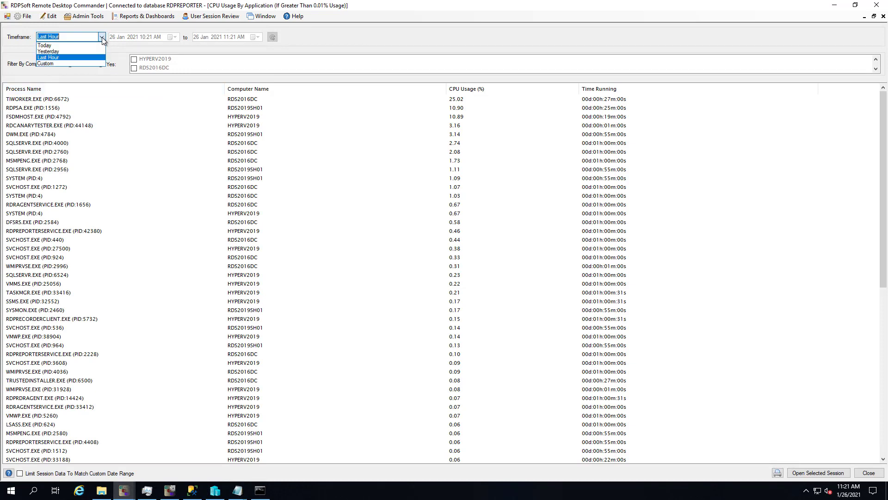
mouse_move(49, 52)
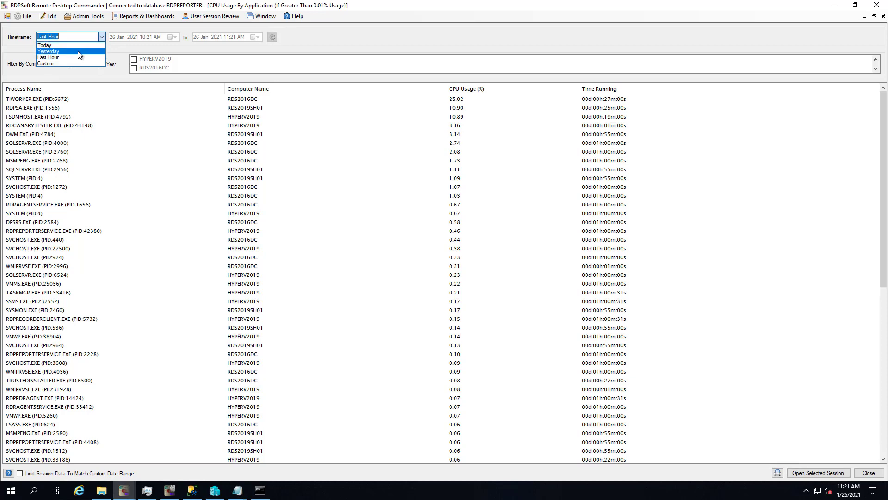
click(49, 52)
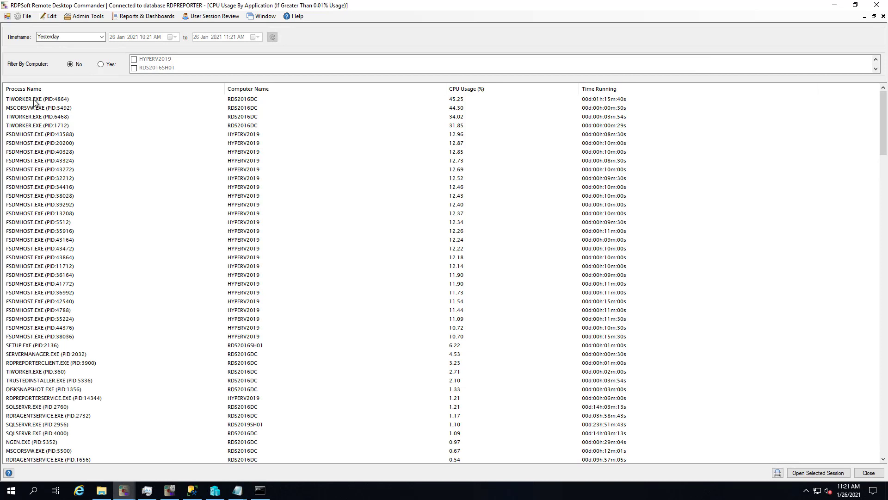
click(37, 99)
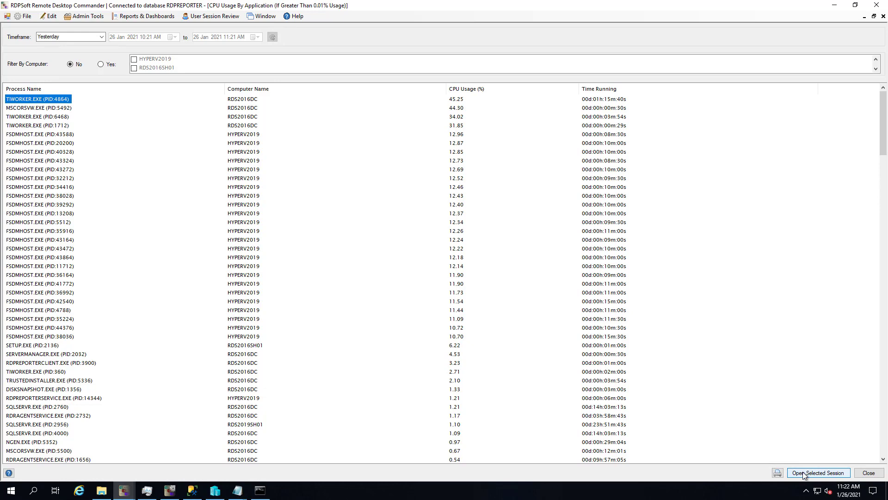
Step: View the selected session's Performance Data and select TIWORKER.EXE in its process list
click(817, 473)
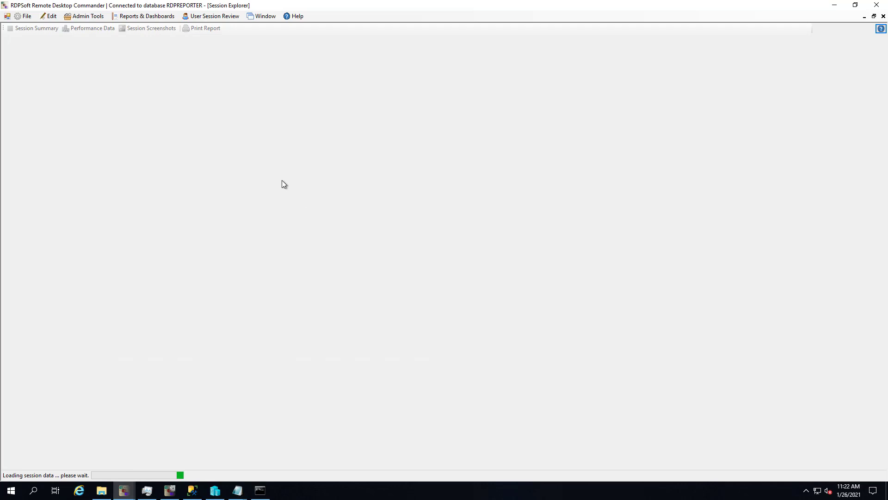
click(91, 28)
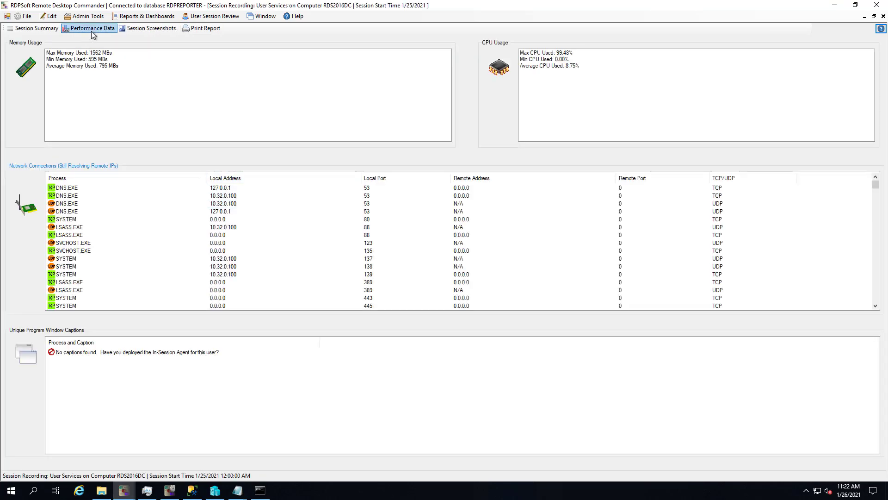
click(91, 28)
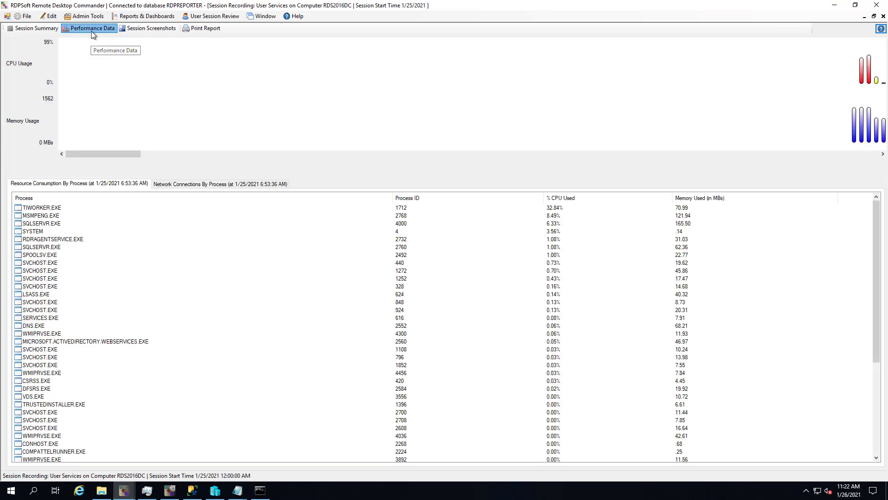
click(90, 28)
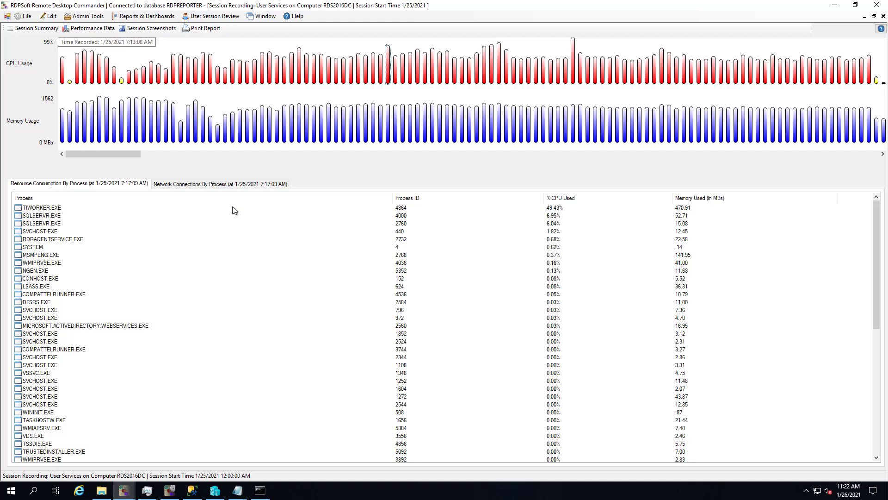
click(40, 208)
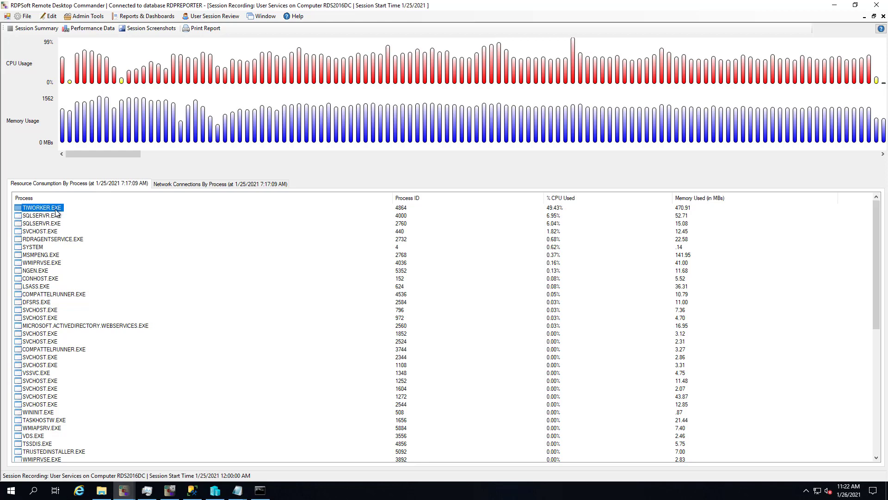
Step: Research TIWORKER.EXE online, close the lookup window and return to the CPU Usage report
right_click(39, 208)
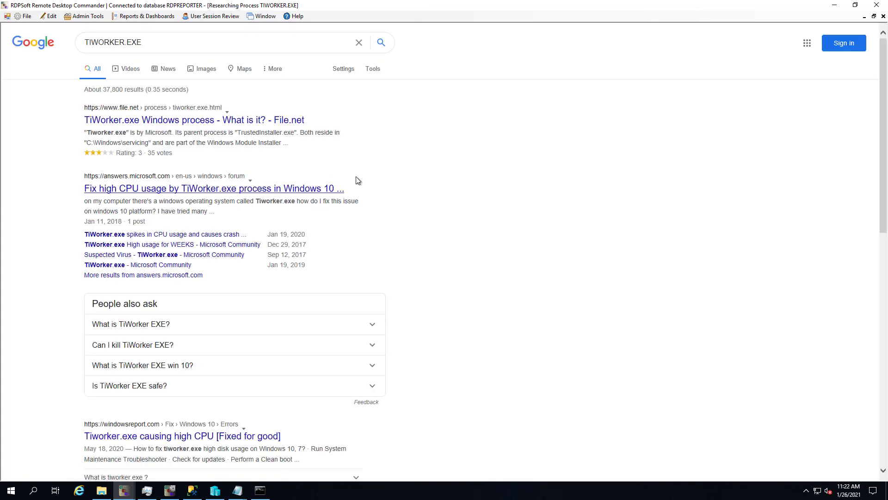
mouse_move(712, 113)
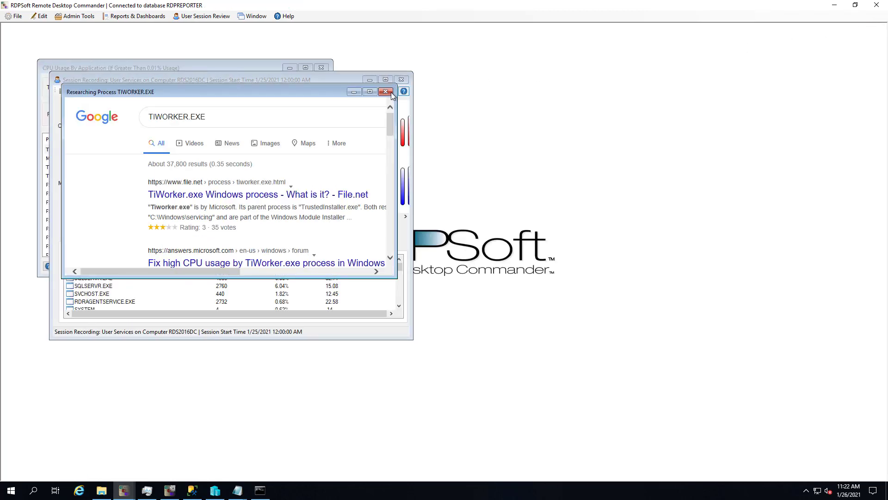
click(386, 92)
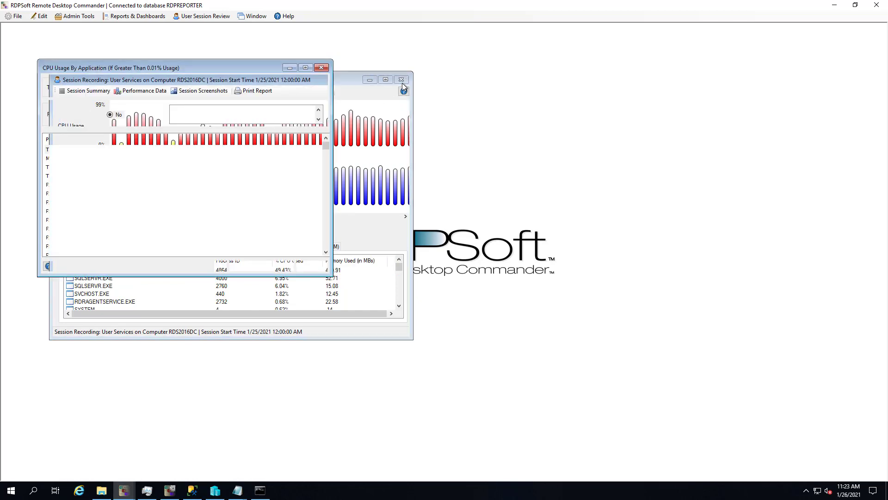
click(401, 80)
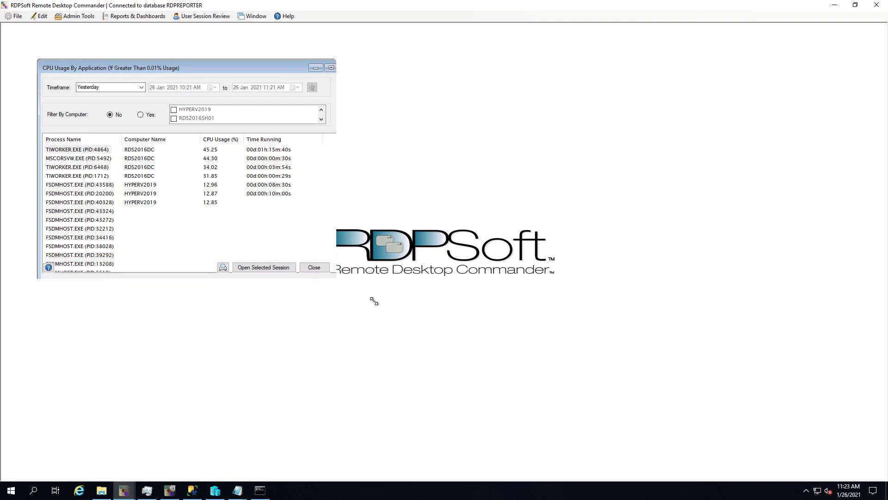
Step: Enlarge the CPU Usage window and review its printable report version
click(331, 68)
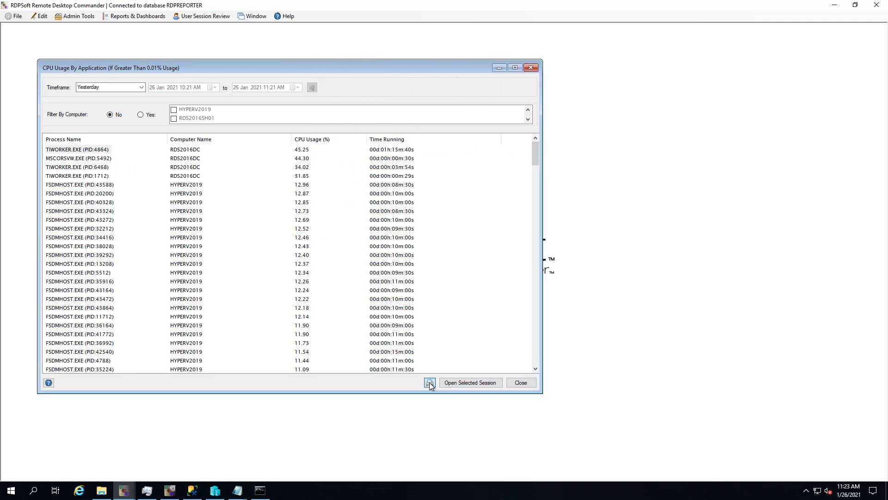
click(429, 382)
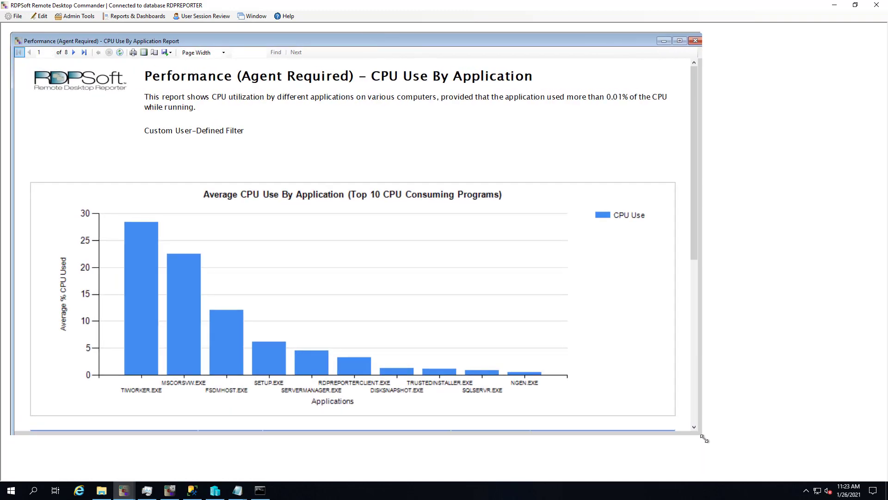
scroll(down, 3)
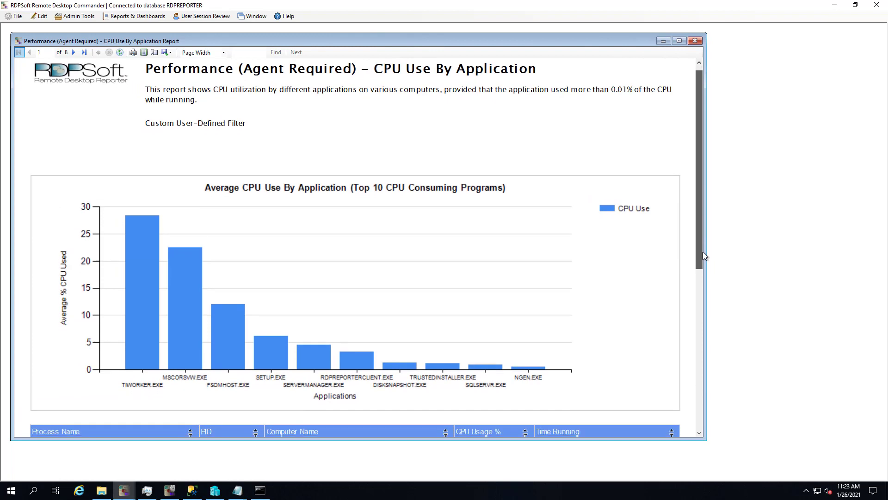
scroll(down, 3)
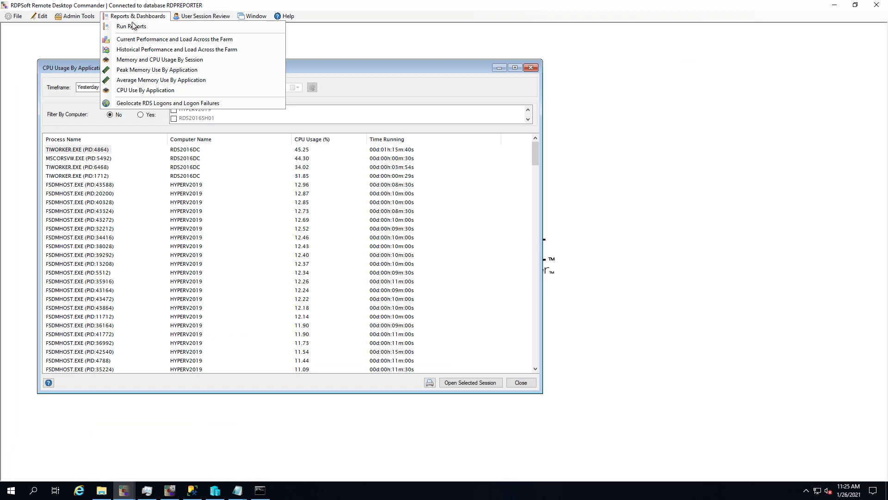
Step: Run the Performance (Agent Required) – CPU Use By Application report from Run Reports
click(131, 26)
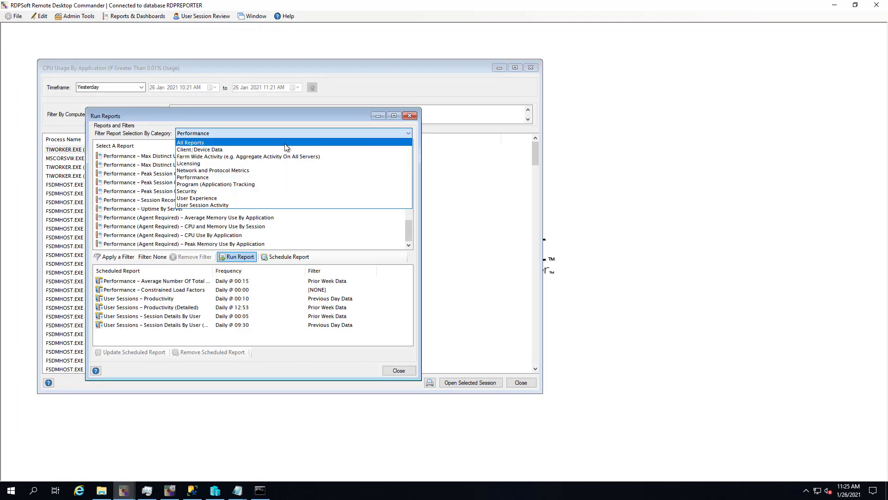
click(192, 177)
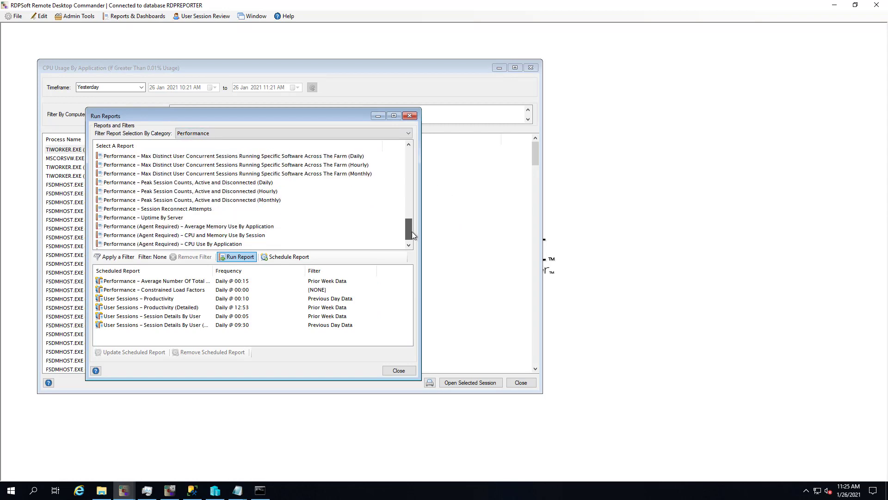
click(172, 234)
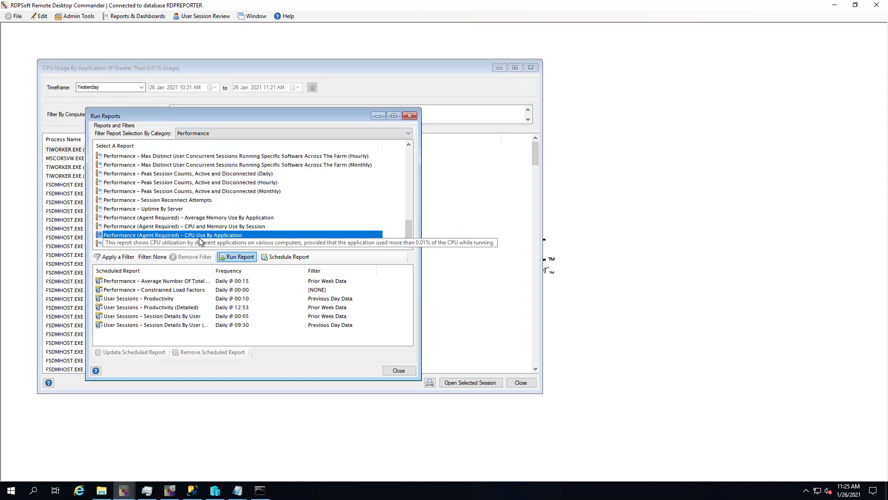
click(236, 256)
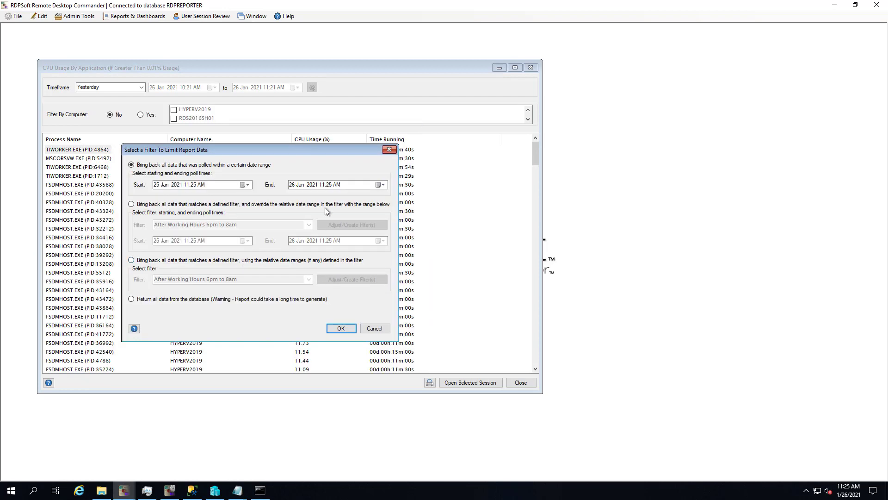
Step: Apply the Any Administrator Logins filter with a date range starting 12:00 AM and generate the report
click(131, 204)
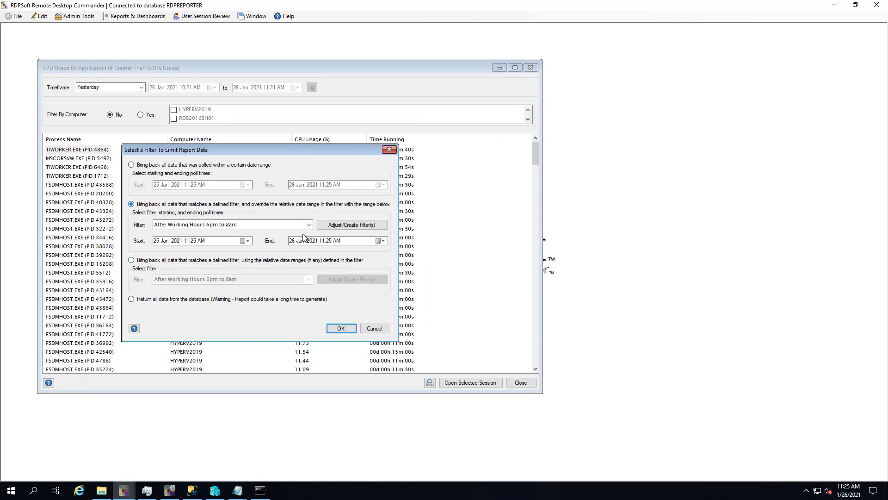
click(232, 224)
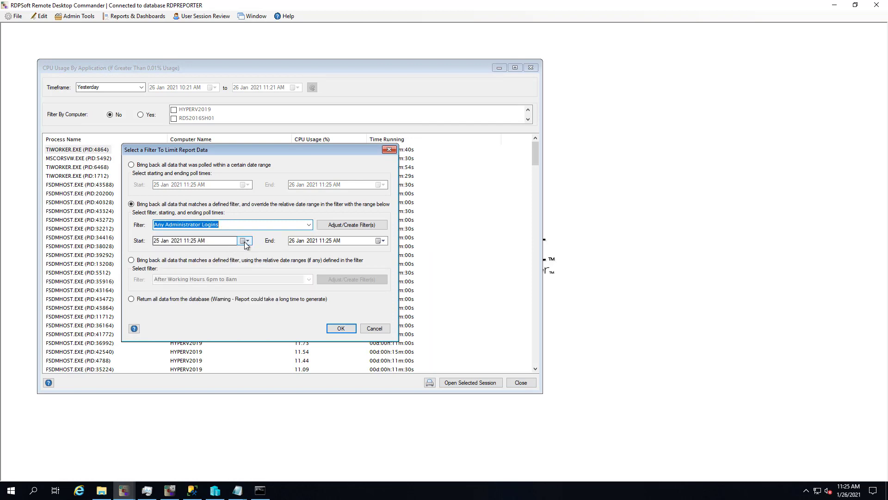
click(244, 240)
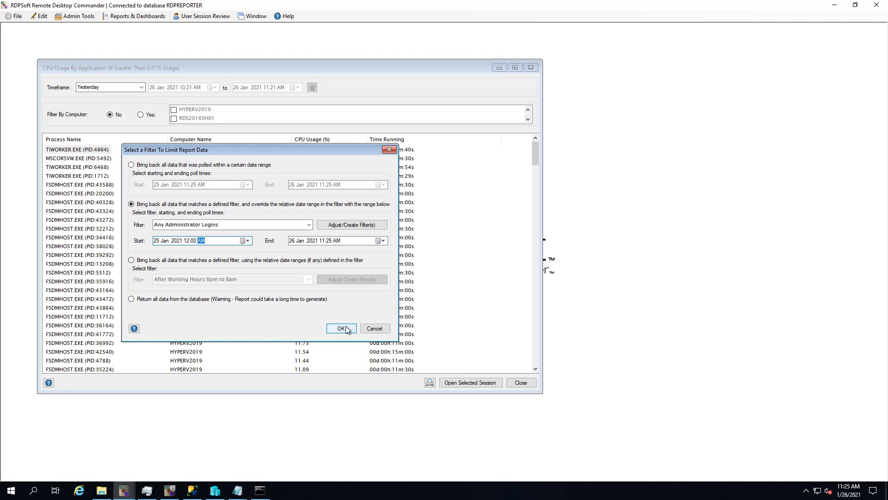
click(340, 329)
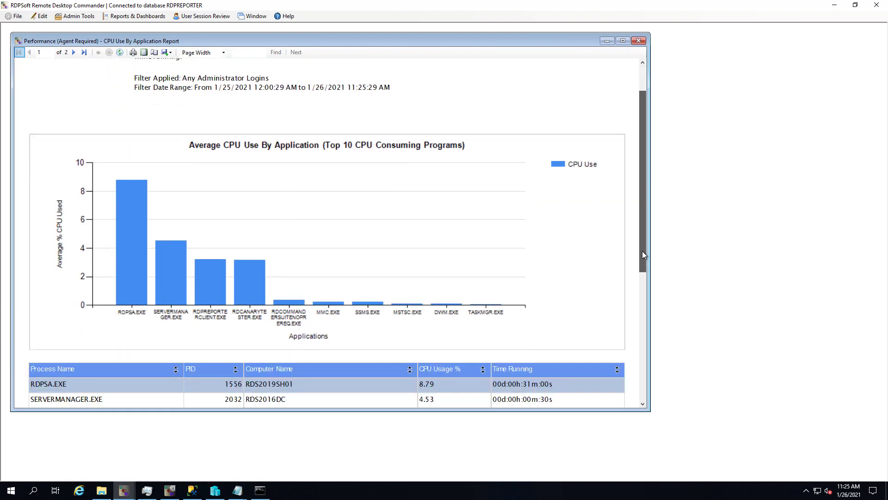
Step: Scroll through the top-10 CPU bar chart and per-process table led by RDPSA.EXE
scroll(down, 3)
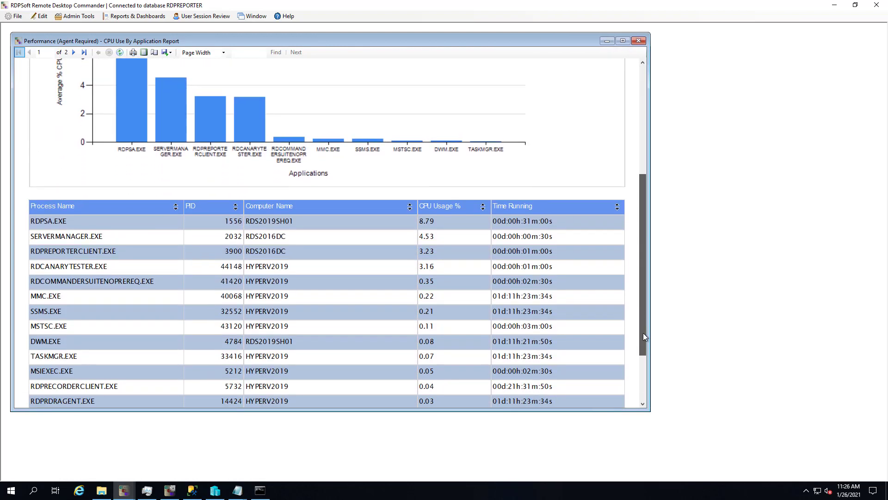
scroll(down, 3)
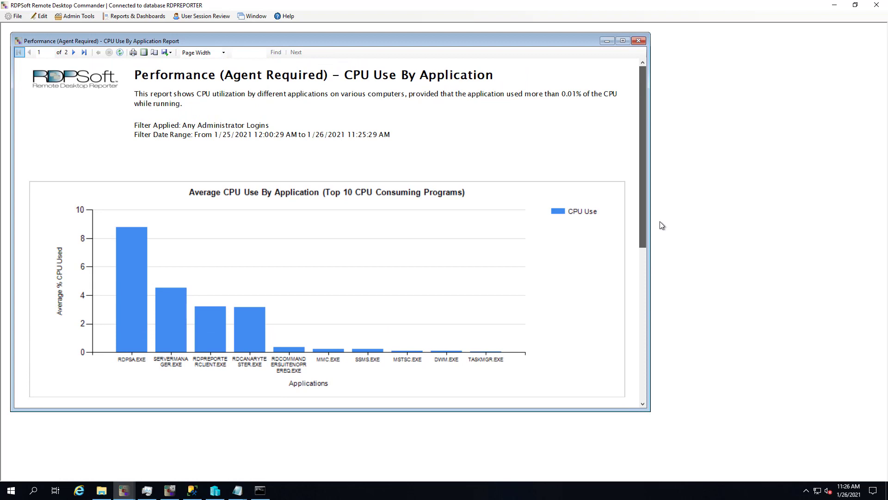
scroll(down, 3)
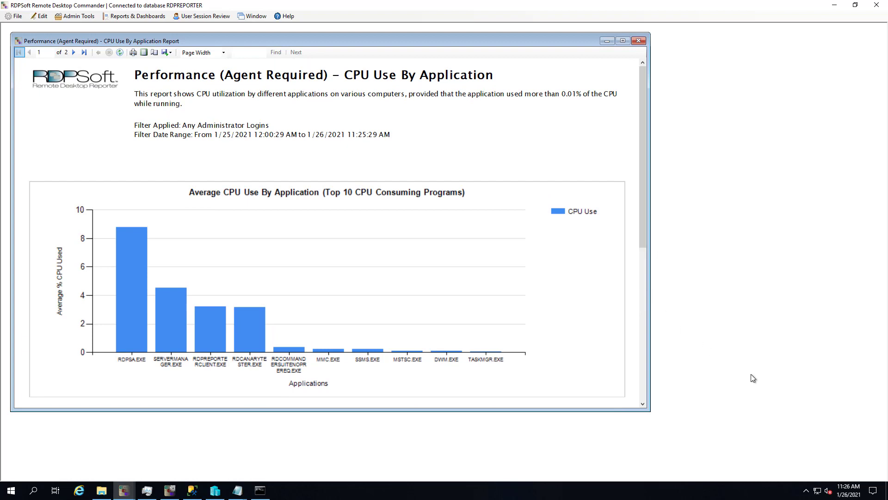
mouse_move(762, 432)
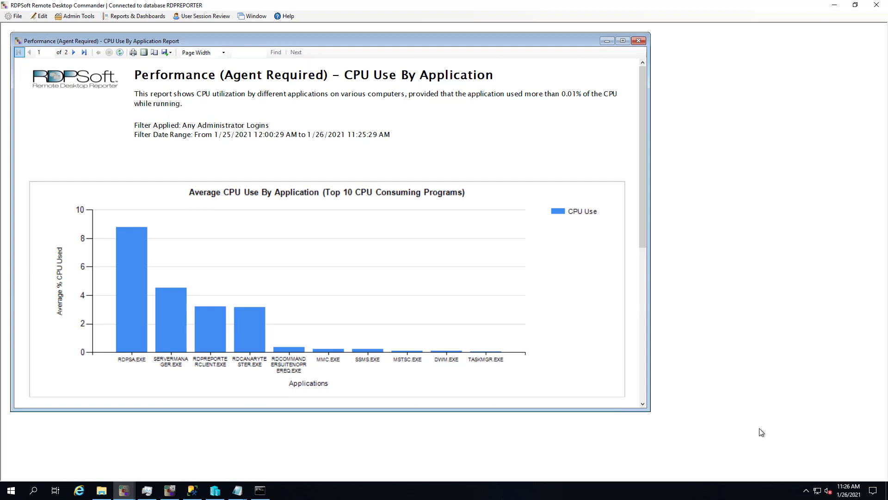